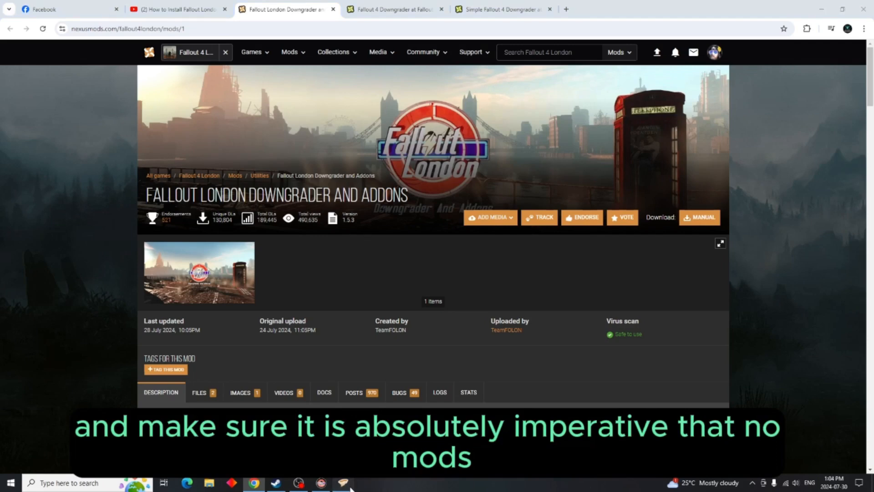
left_click(343, 482)
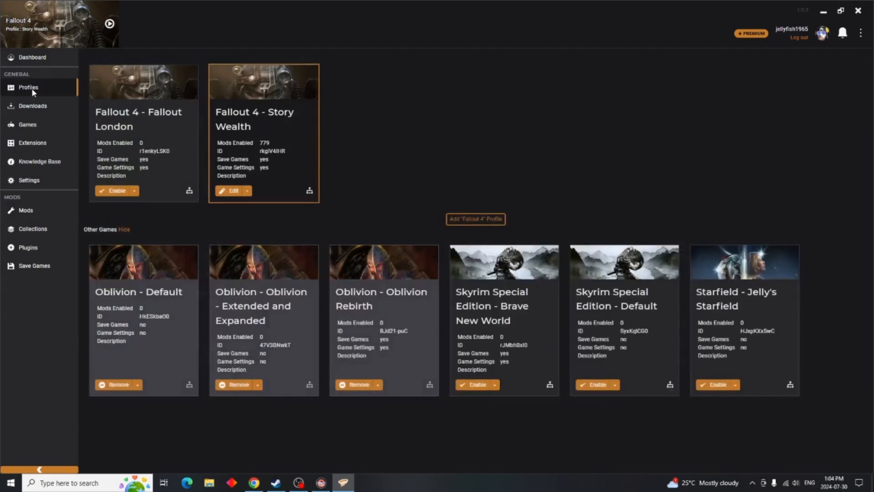
left_click(26, 210)
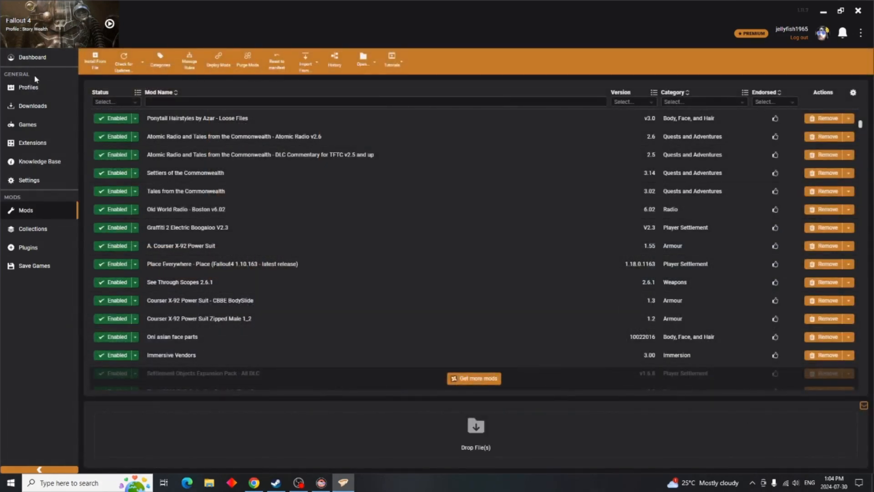
left_click(27, 87)
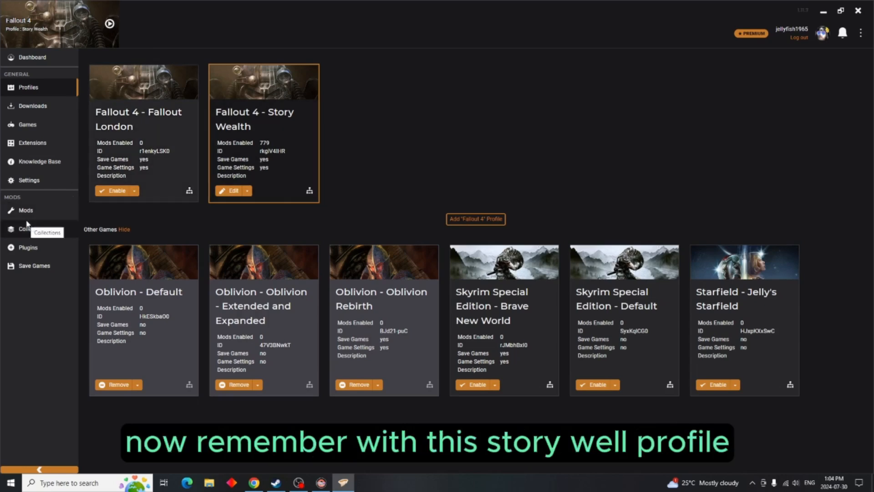
- Bring the browser forward on the Fallout 4 Downgrader mod page
left_click(25, 211)
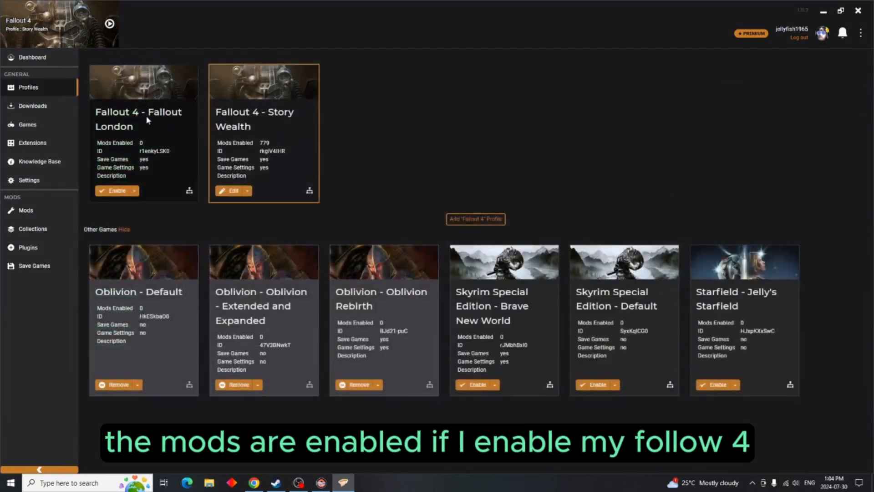
left_click(114, 191)
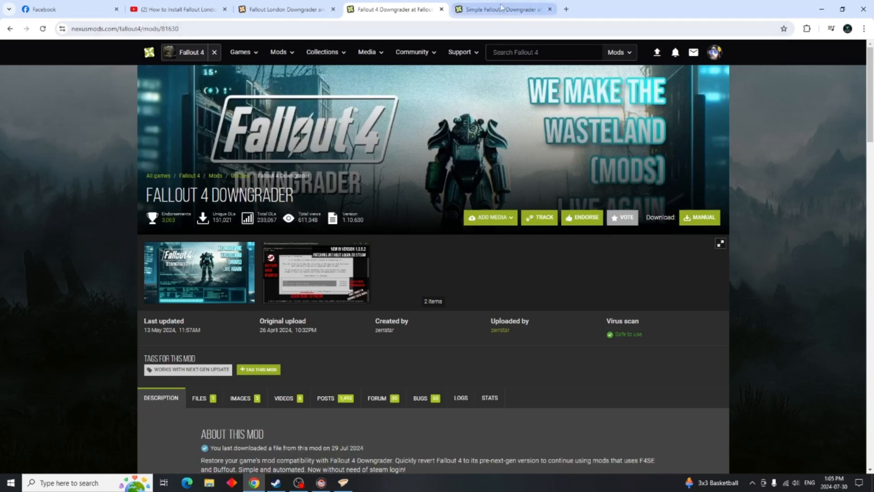
- View the Simple Fallout 4 Downgrader page, then the YouTube Fallout London install video
left_click(499, 9)
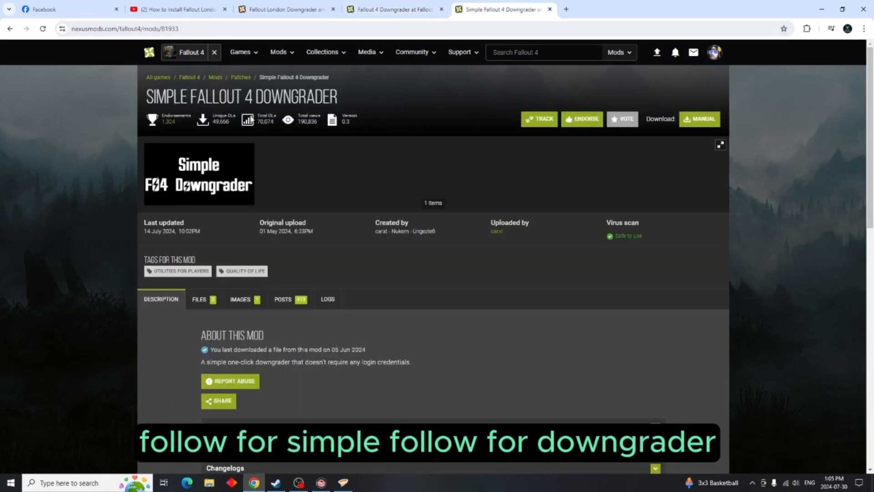
mouse_move(358, 146)
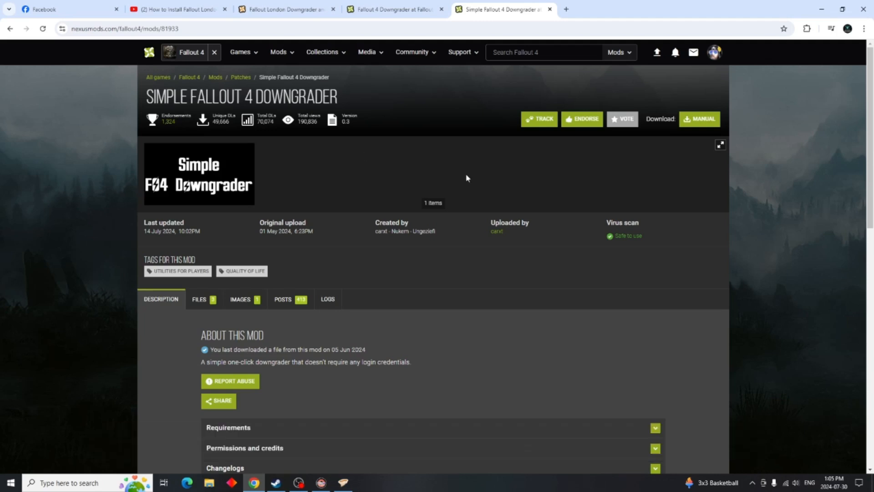
mouse_move(238, 459)
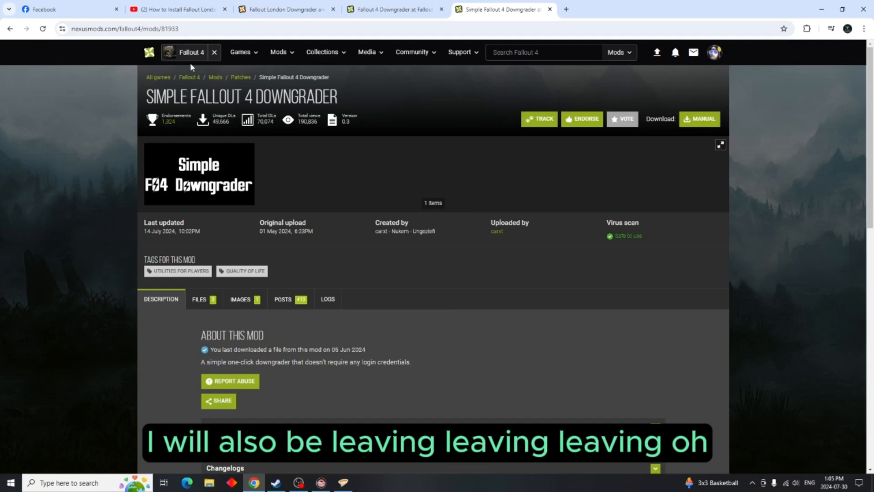
mouse_move(176, 9)
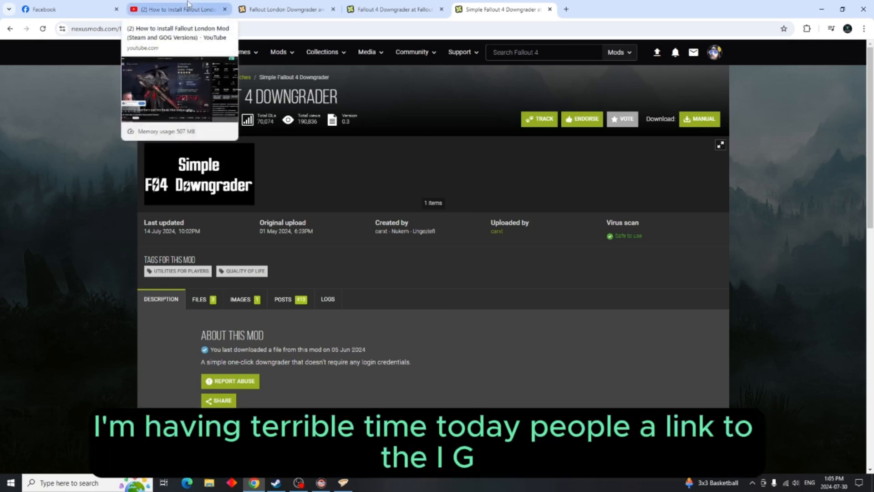
left_click(176, 9)
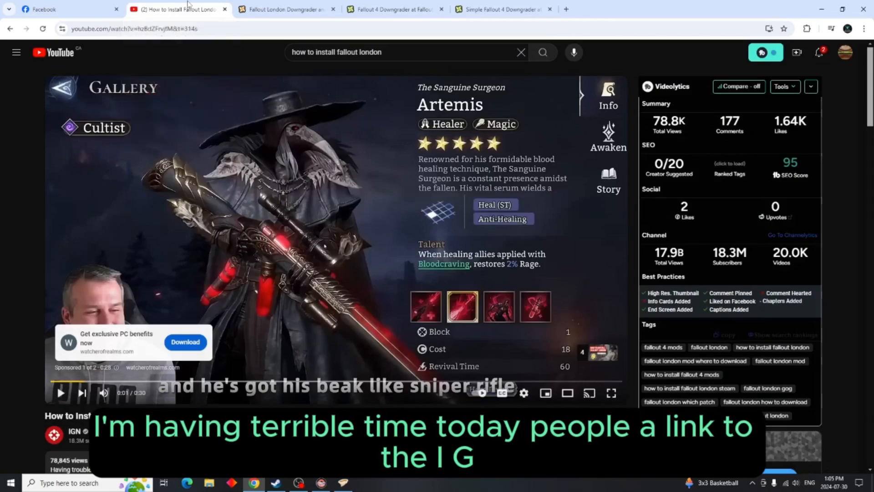
- Scroll the IGN video description to its chapters and important links
scroll("down", 3)
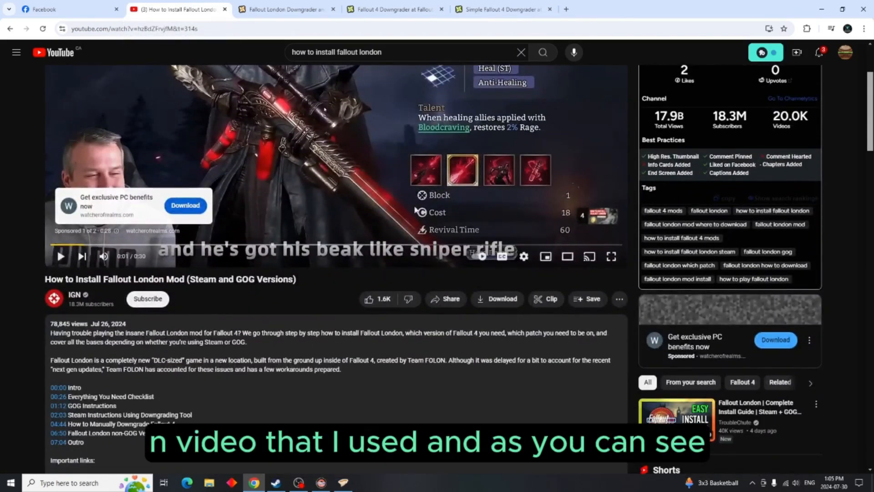
scroll("down", 3)
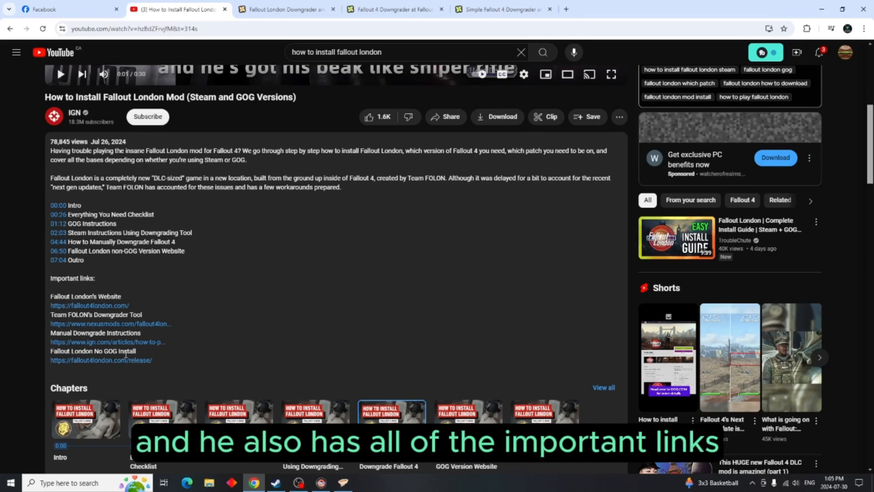
mouse_move(374, 201)
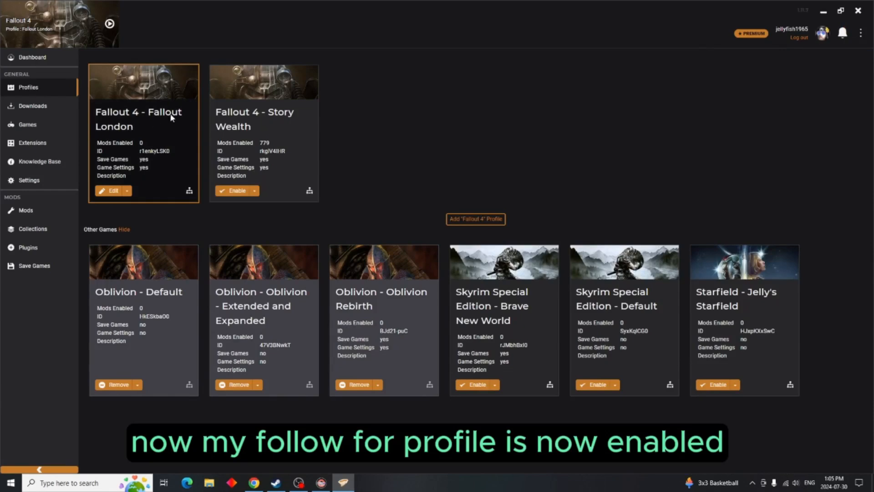
mouse_move(147, 117)
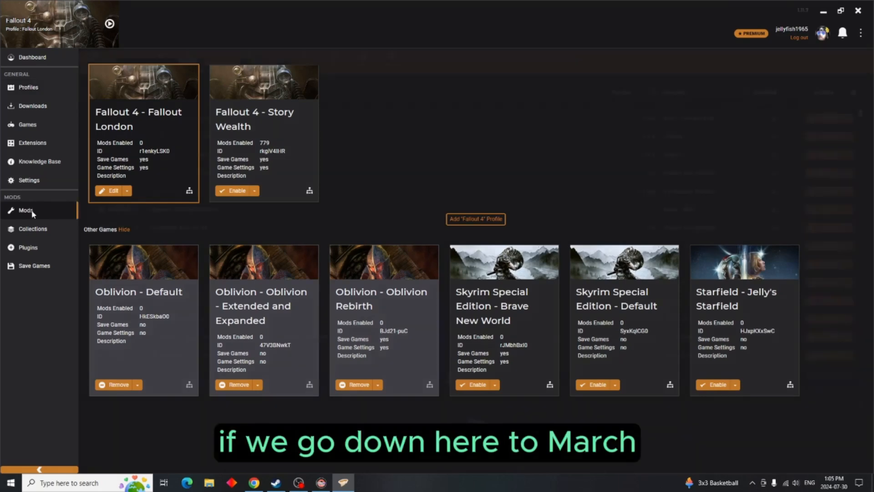
- Confirm every mod in the Fallout London profile is Disabled, then return to Profiles
left_click(26, 211)
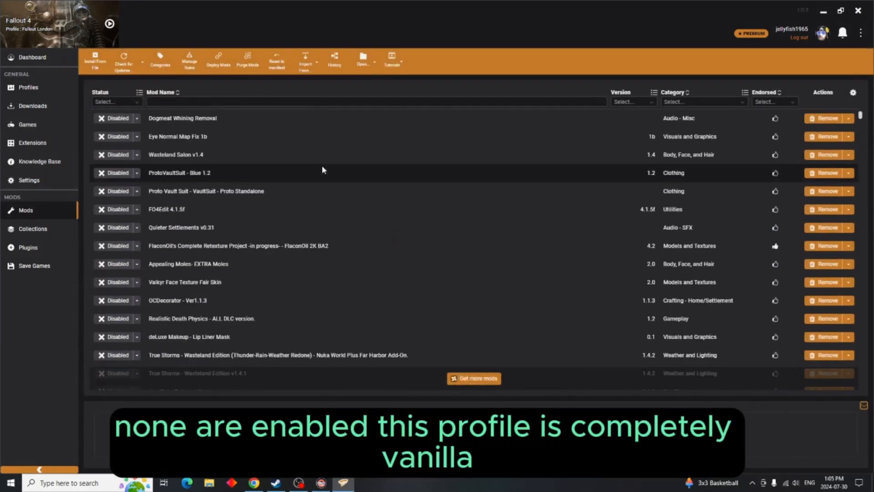
scroll("down", 3)
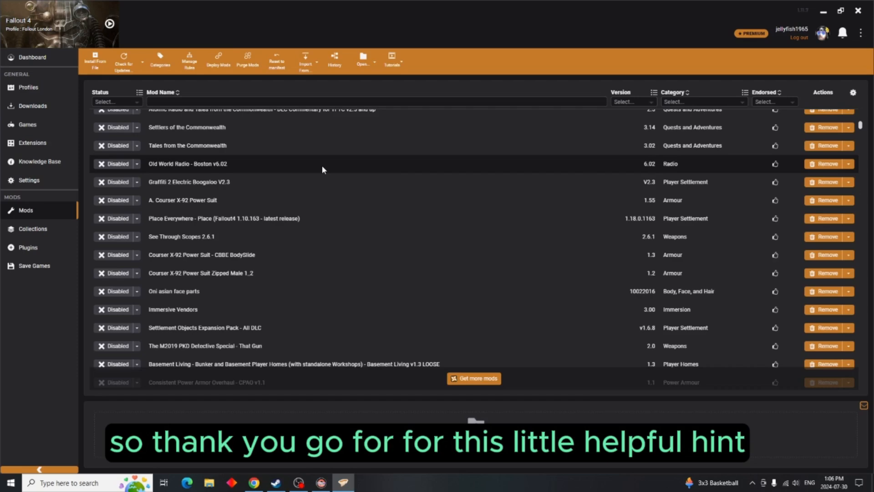
left_click(27, 87)
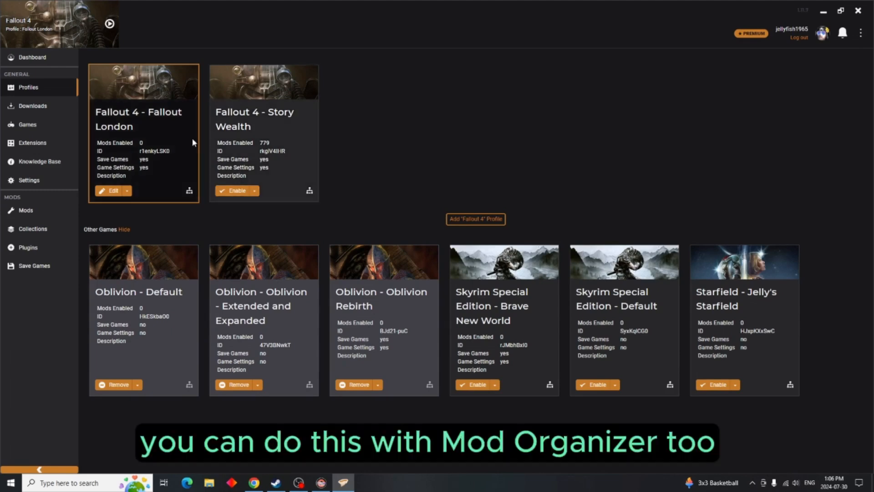
mouse_move(152, 144)
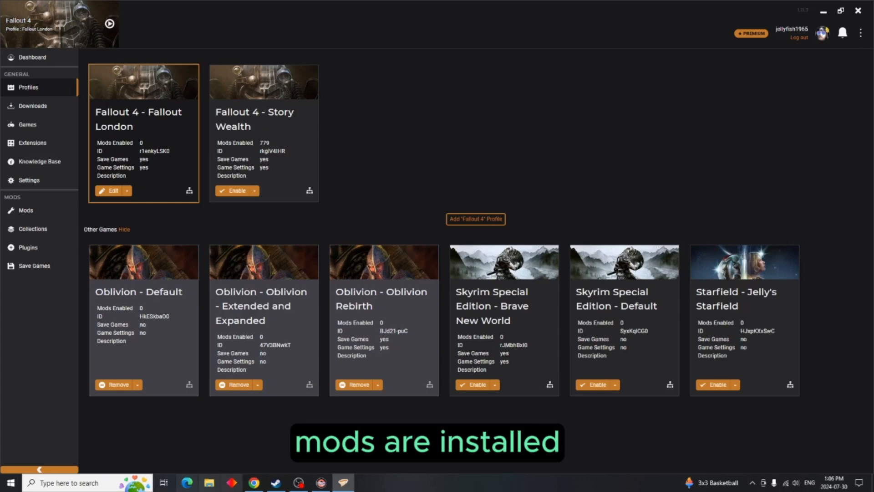
- Return to the browser's Fallout London Downgrader and Addons page on Nexus Mods
left_click(253, 482)
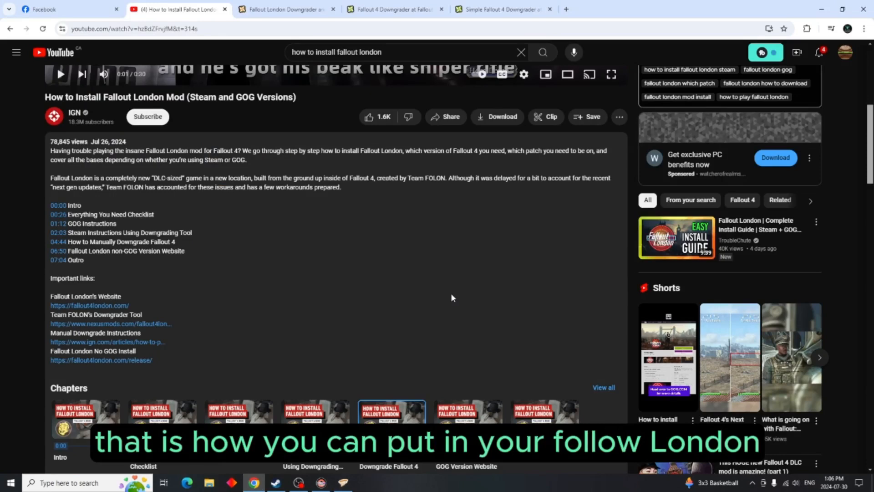
left_click(286, 10)
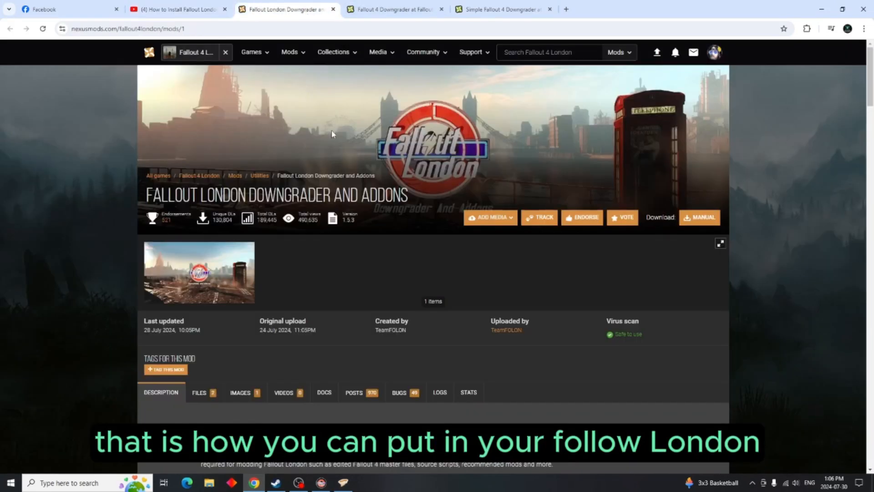